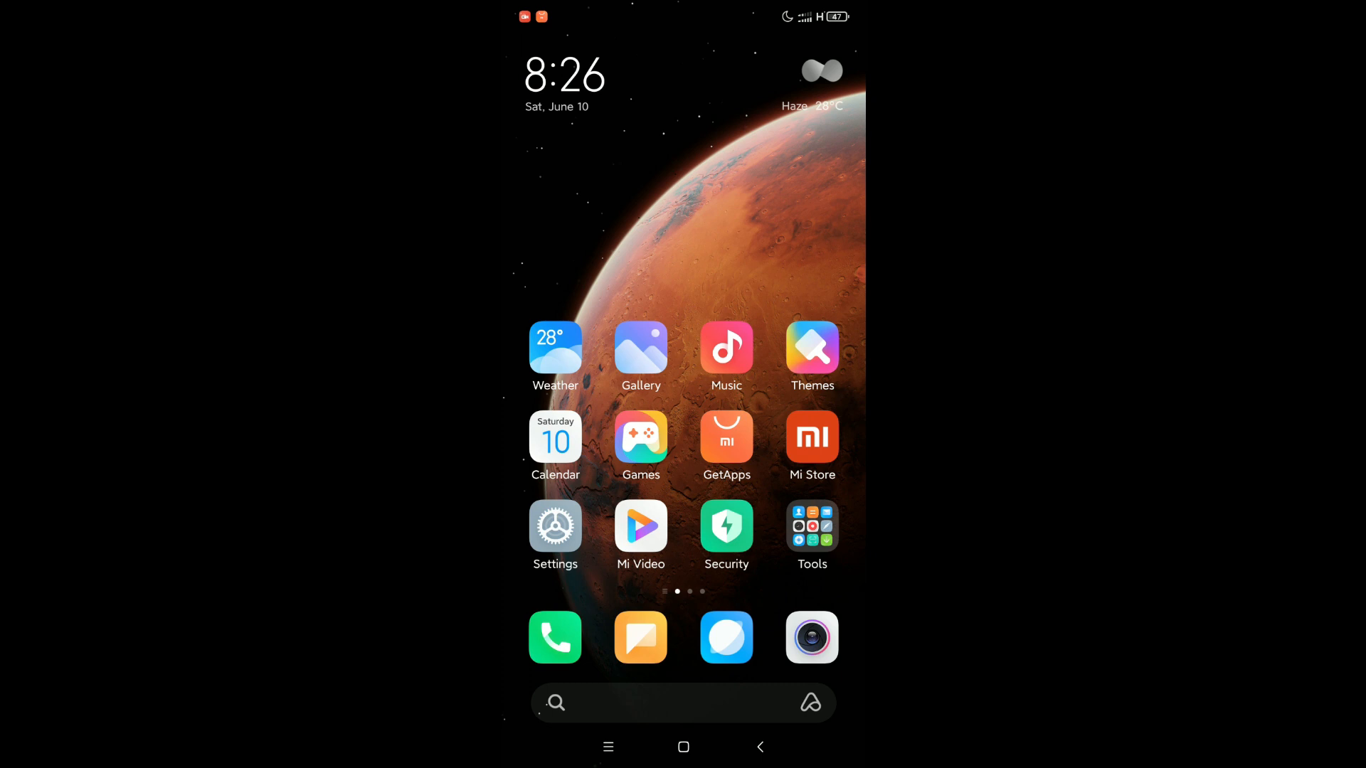
Launch Settings from the home screen and enter the Apps page
left_click(555, 526)
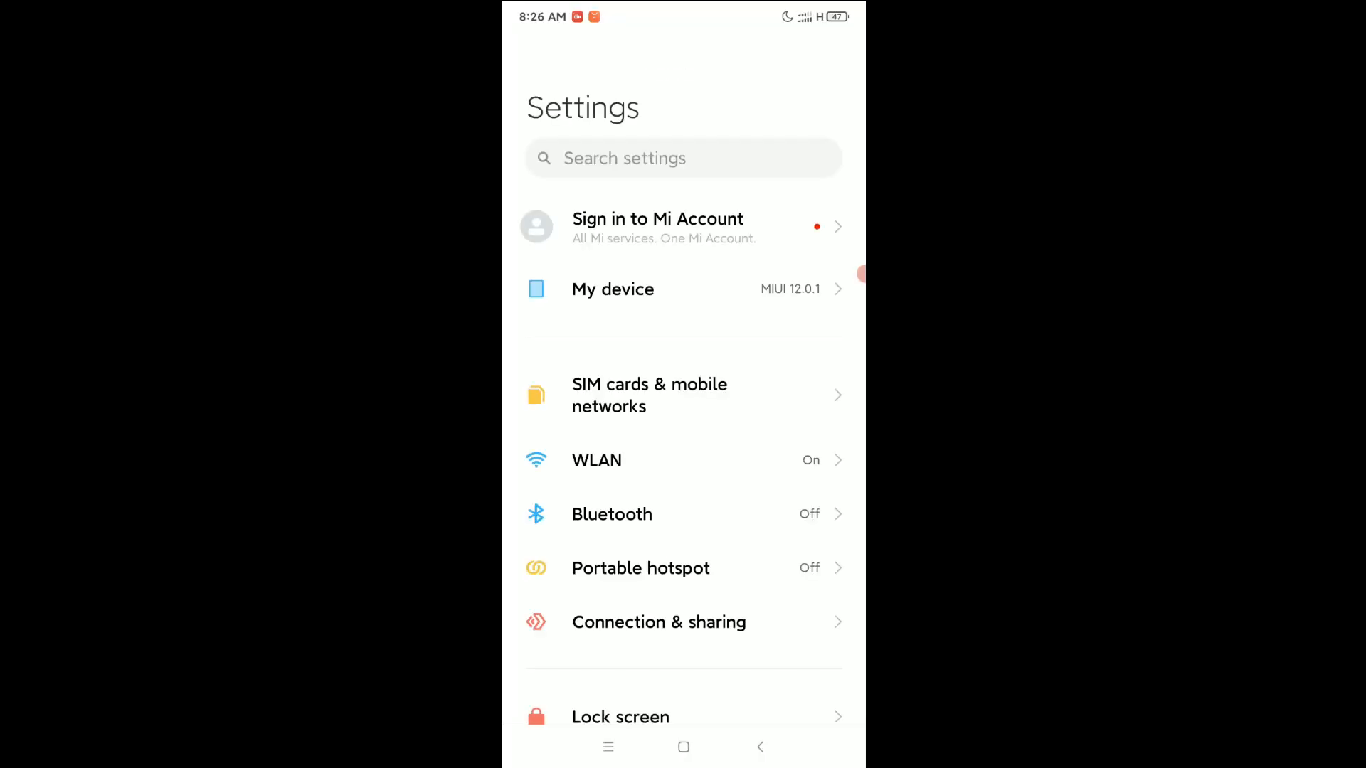
scroll("down", 3)
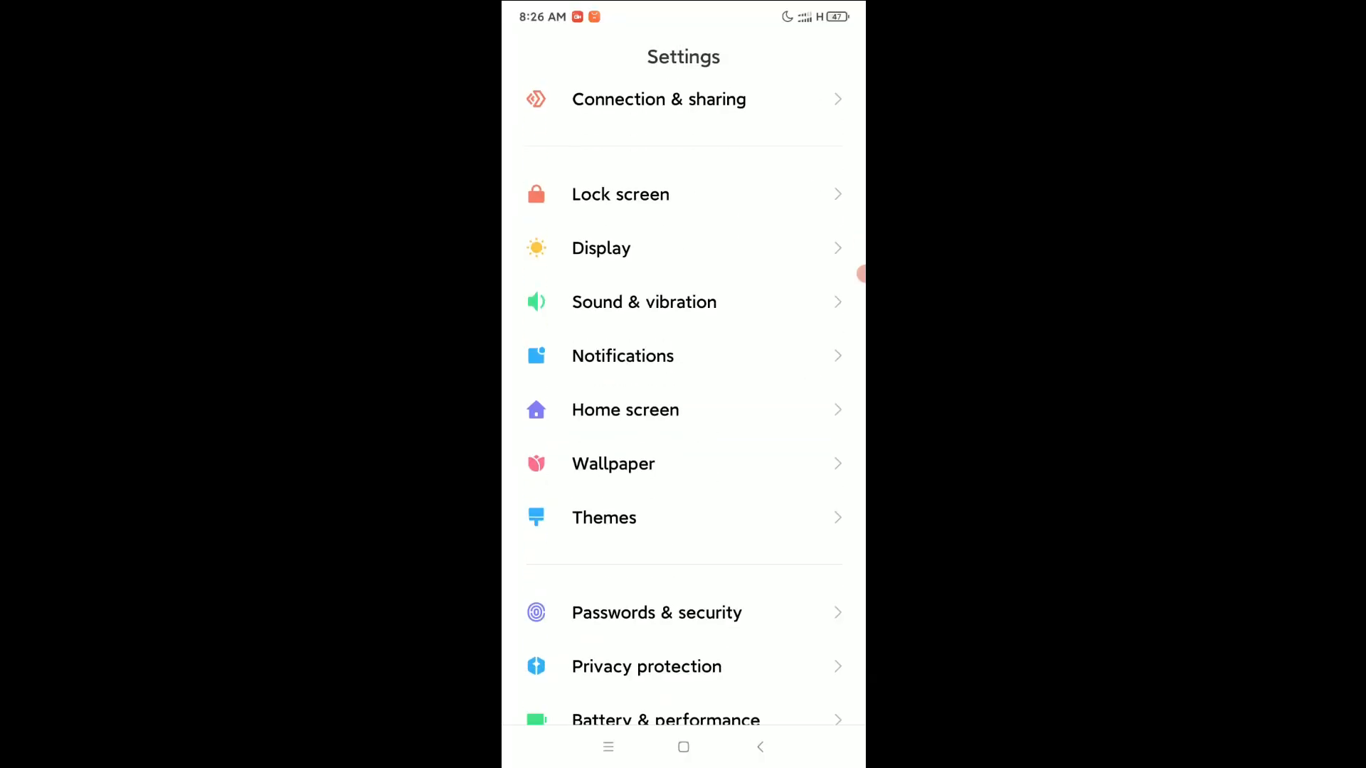
scroll("down", 3)
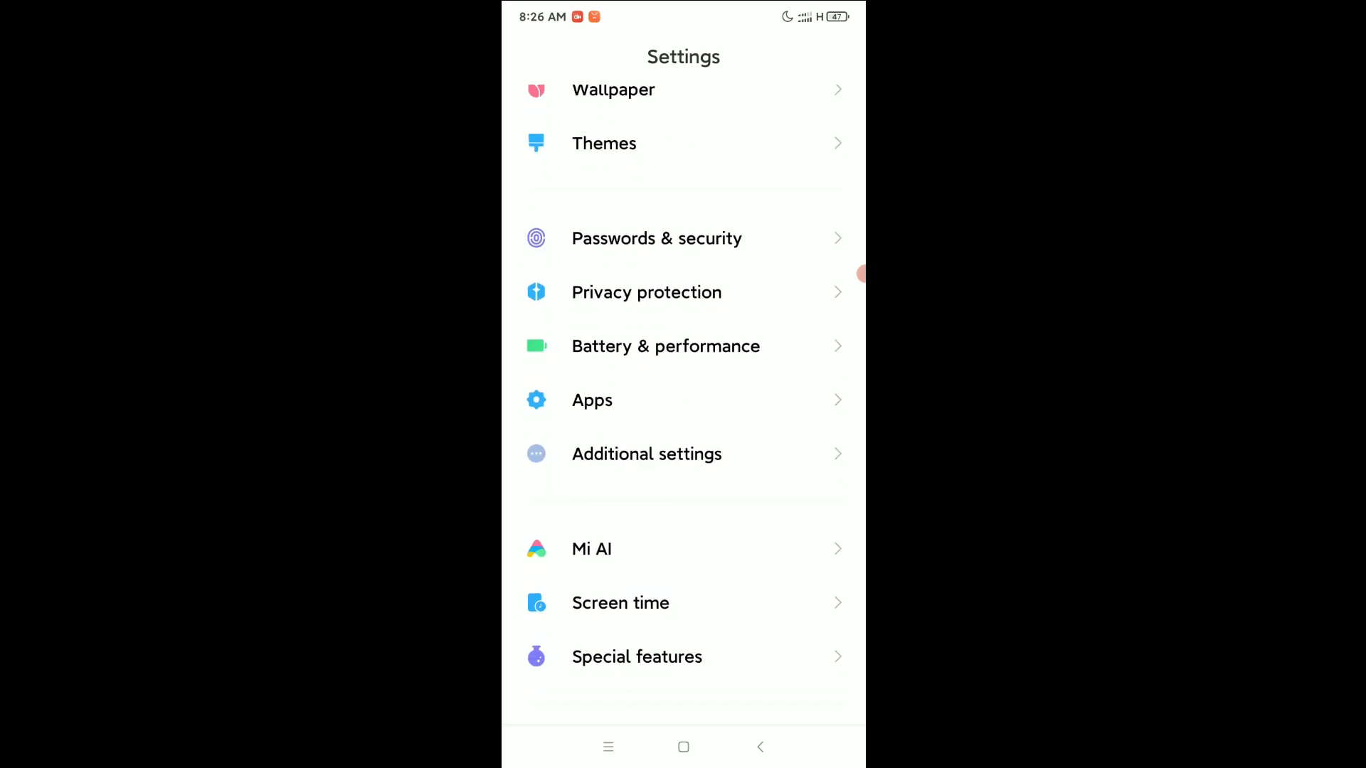
left_click(592, 401)
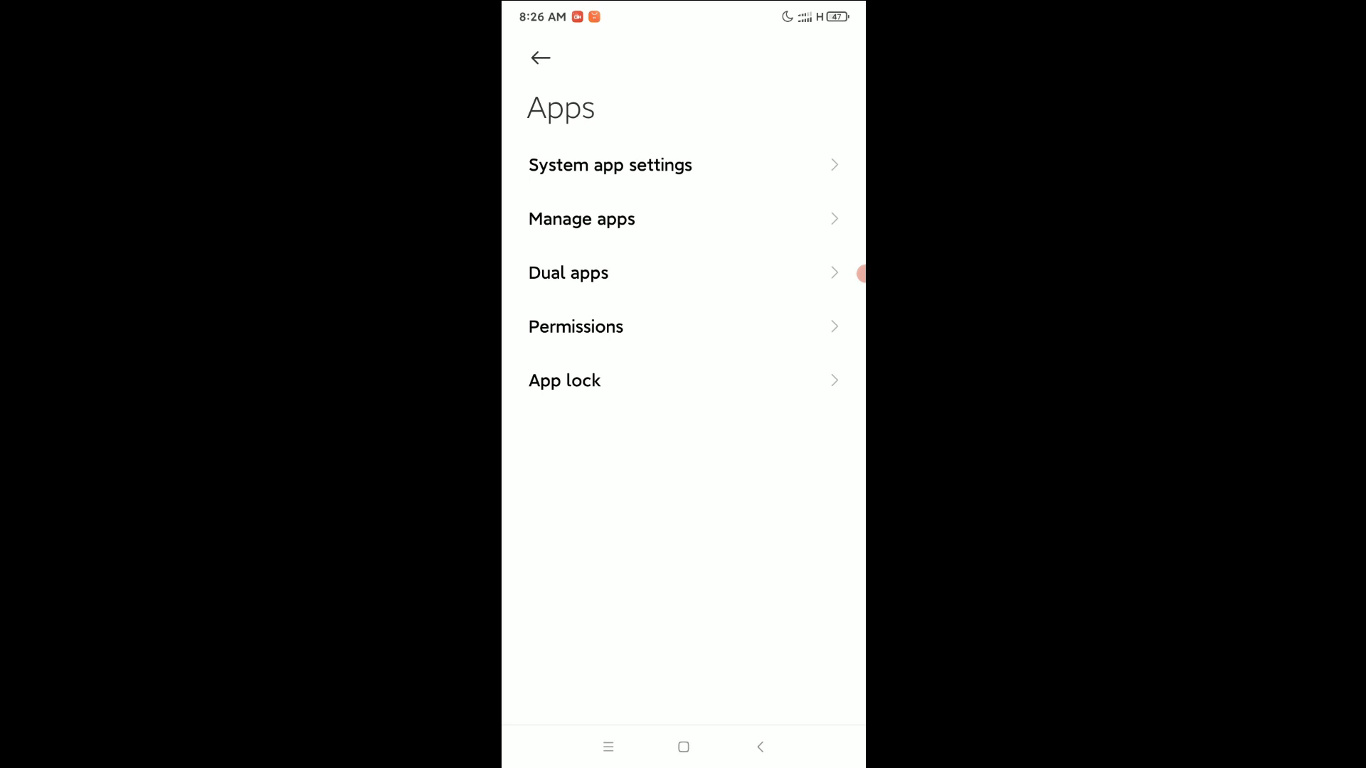
Enter Manage apps and show its overflow menu containing Default apps
left_click(582, 218)
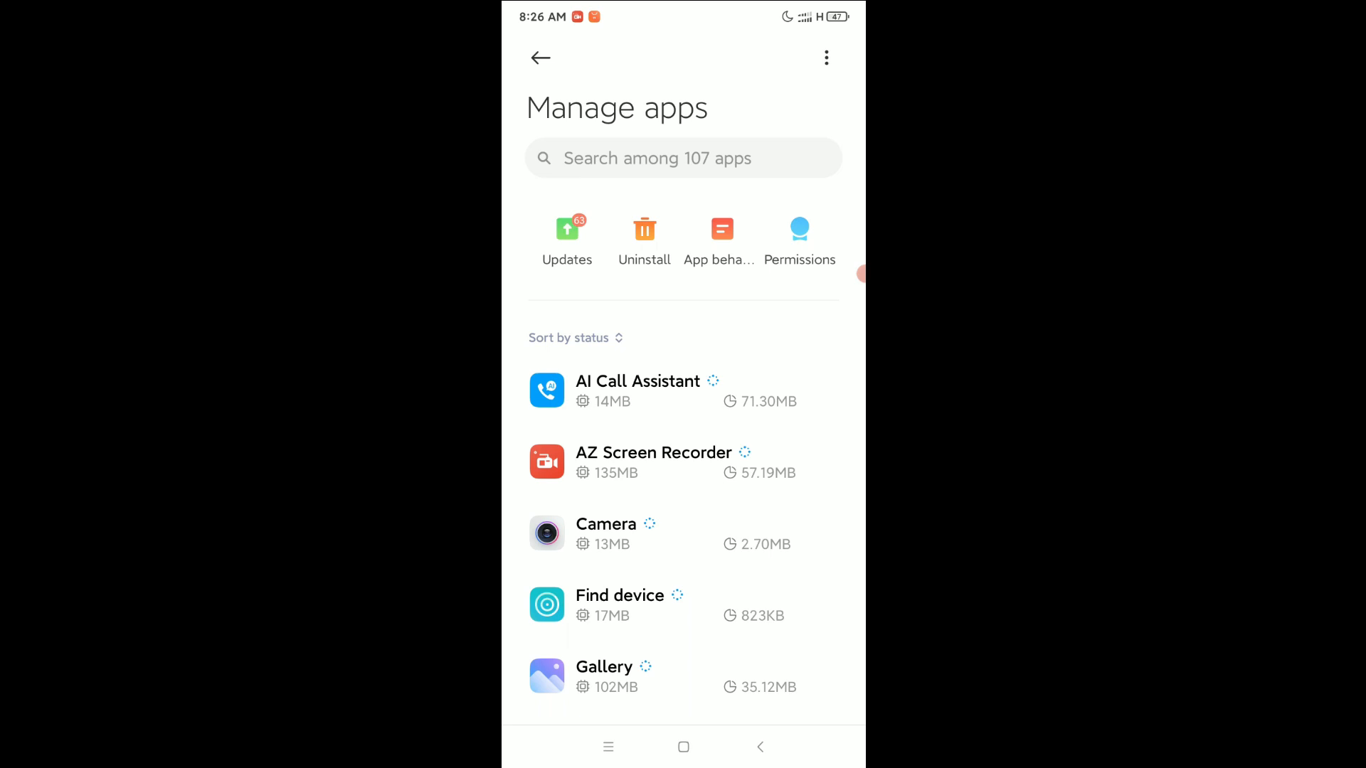
left_click(826, 57)
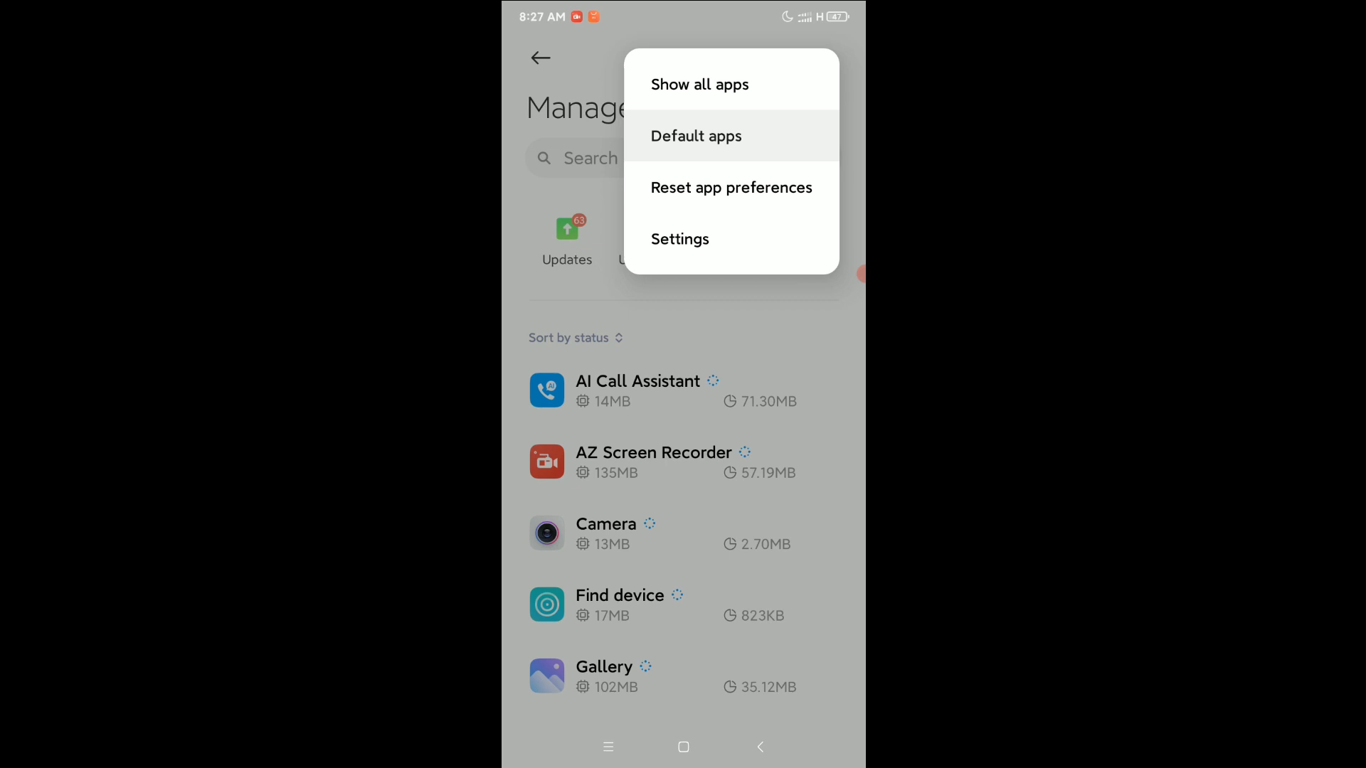
Go to Default apps and open the Play video chooser
left_click(695, 136)
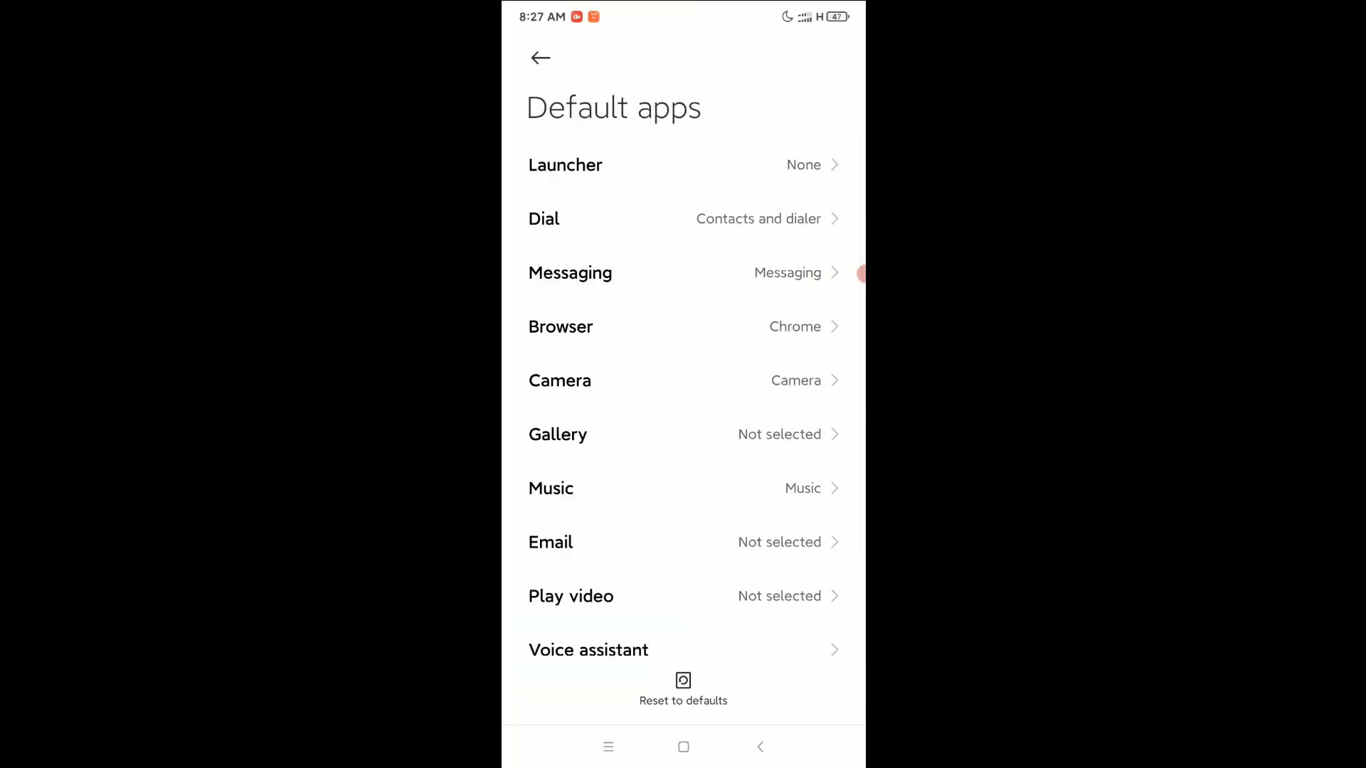
scroll("down", 3)
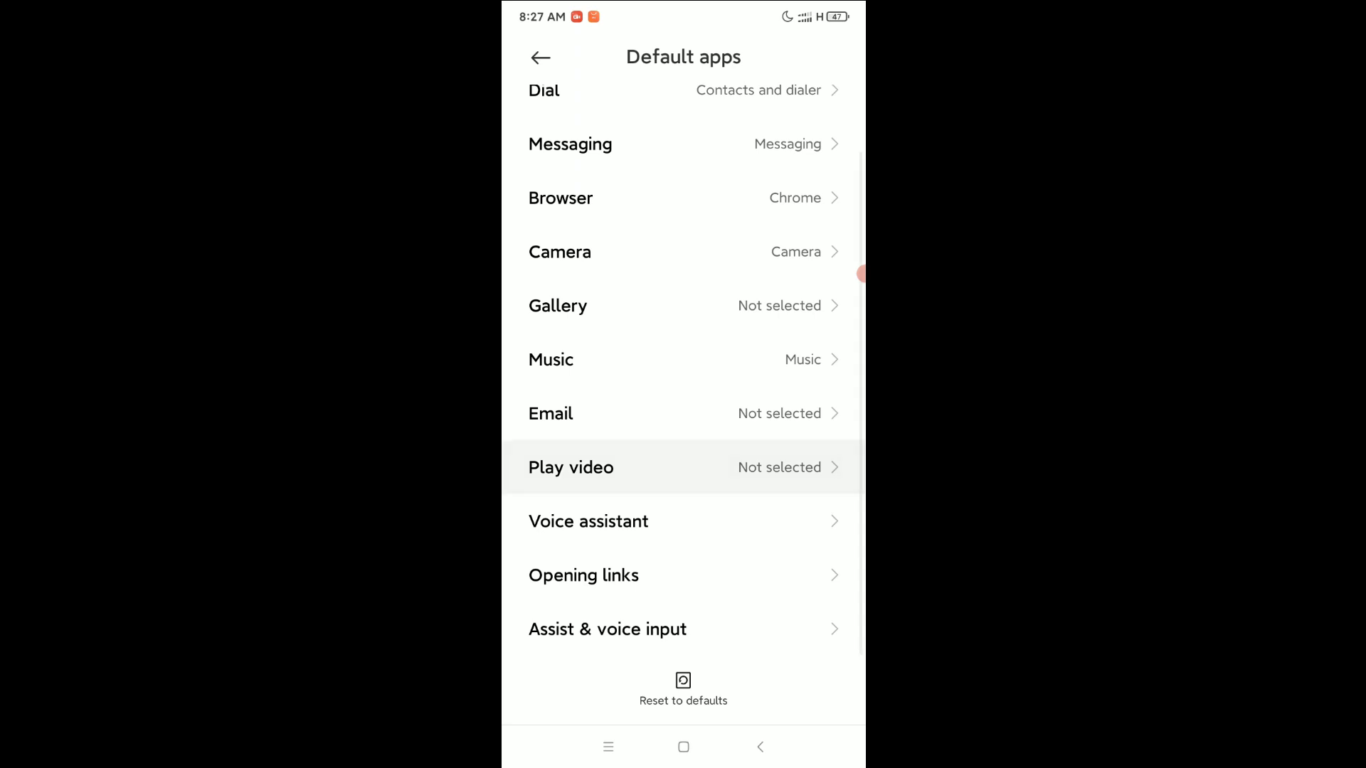
left_click(570, 468)
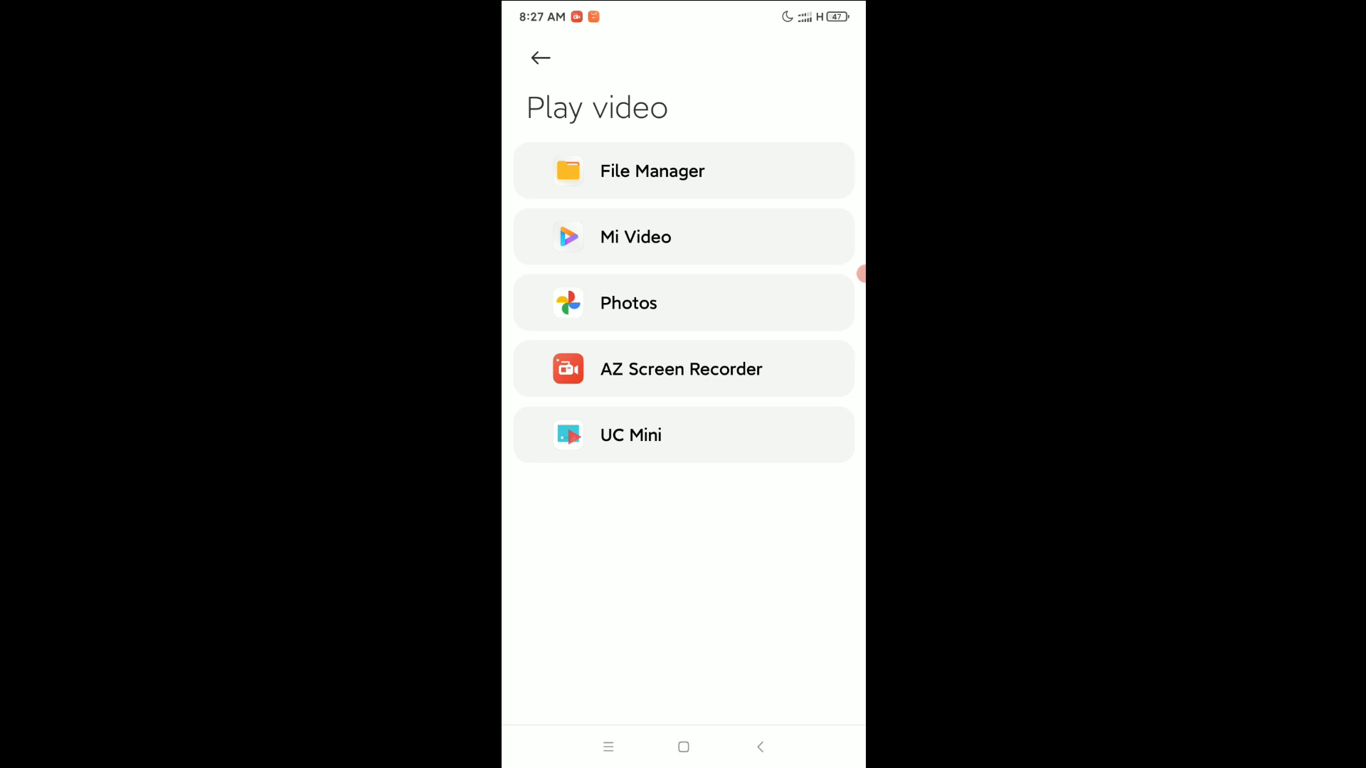
Select Mi Video in the Play video list so it shows the checkmark
left_click(683, 237)
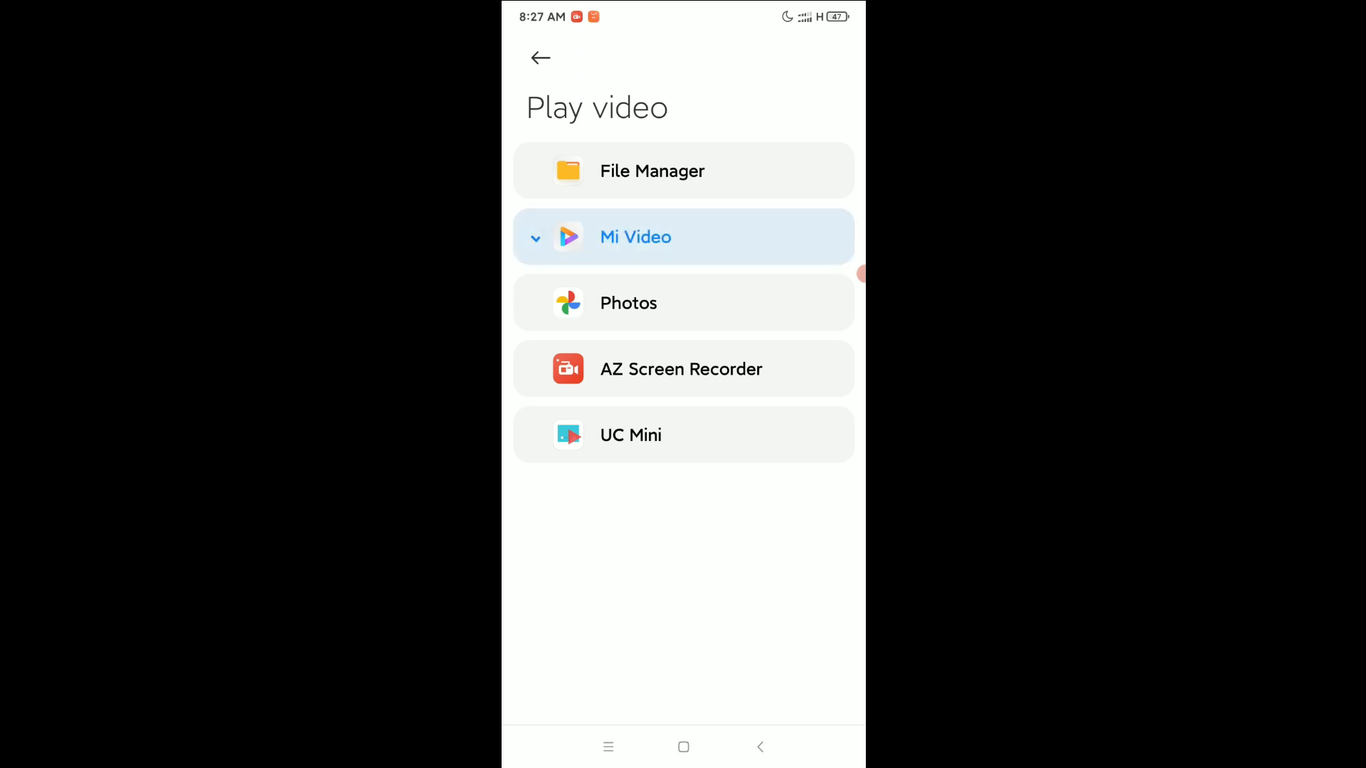
left_click(683, 237)
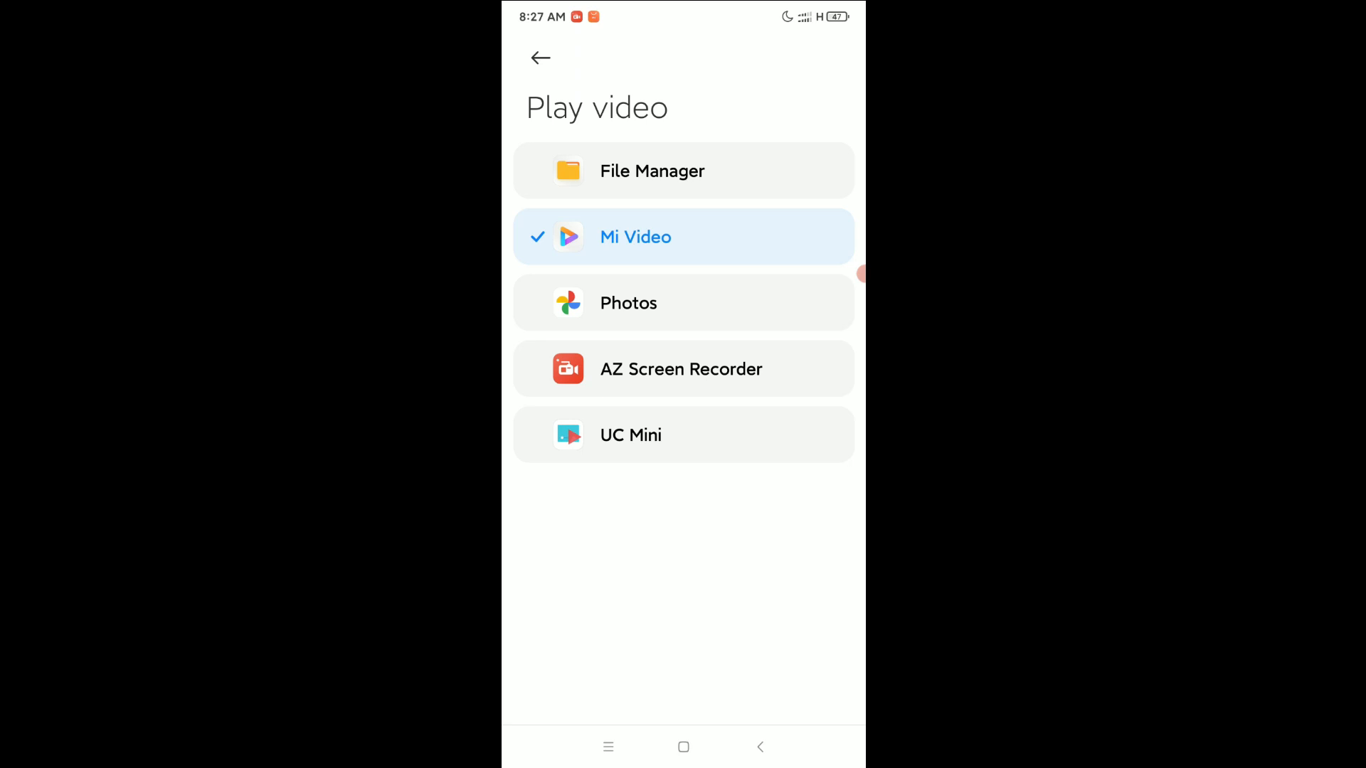